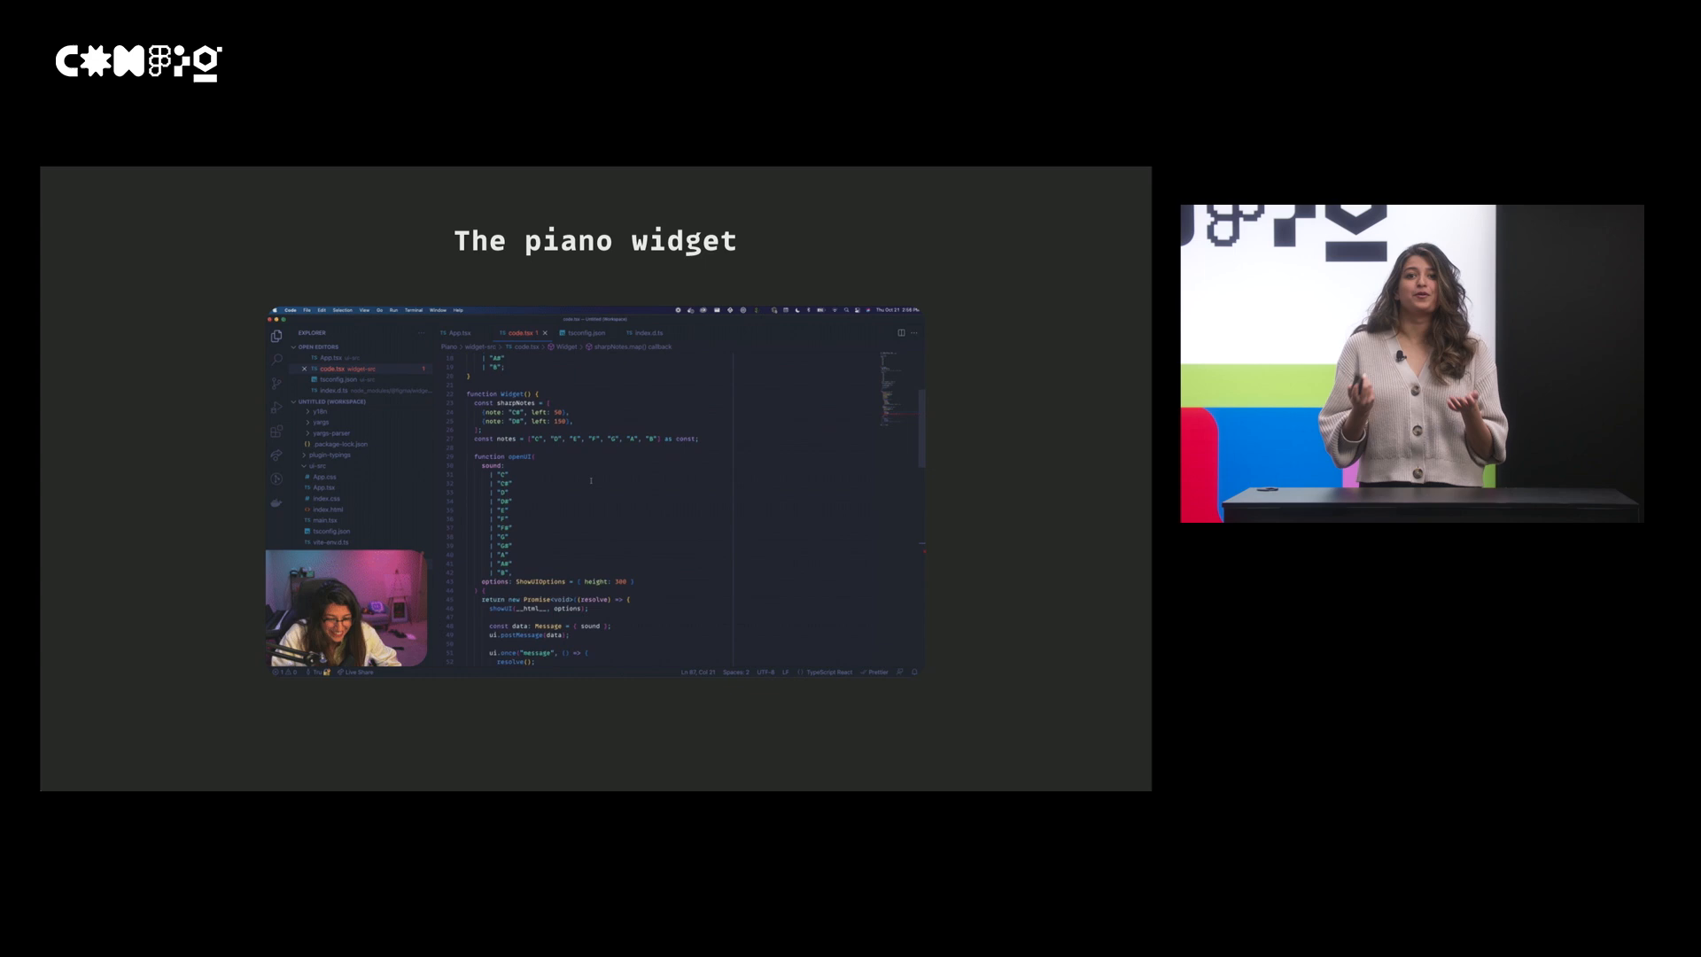
{"action": "scroll", "scroll_direction": "down", "scroll_amount": 3}
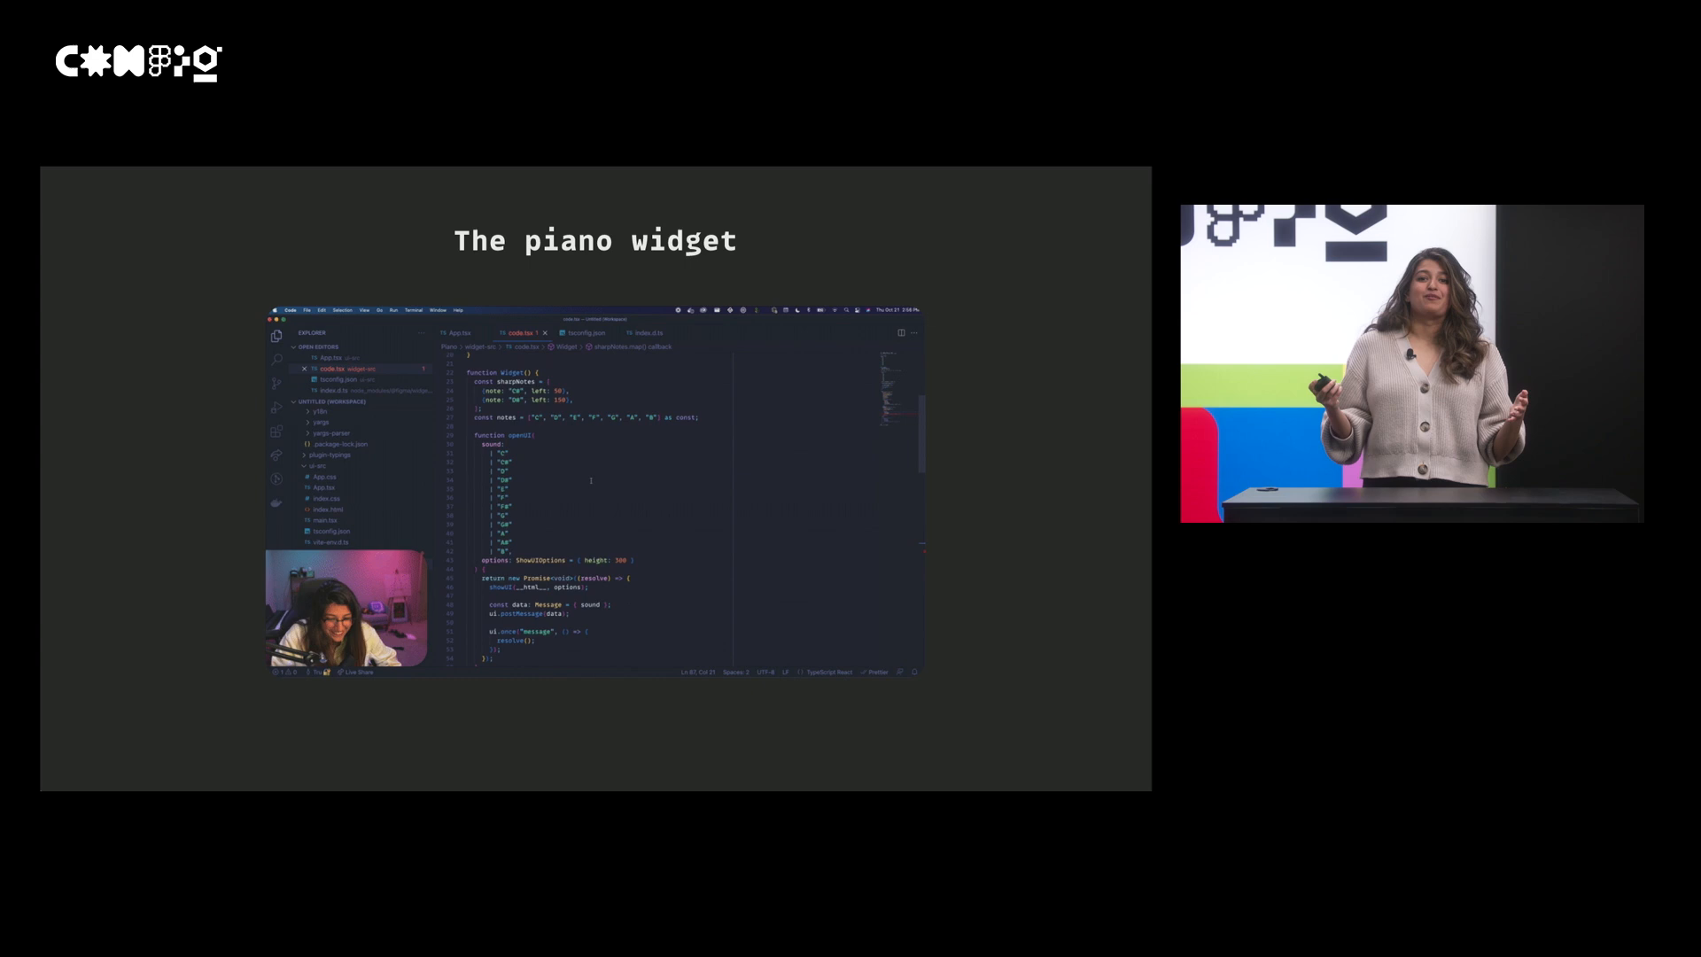
{"action": "scroll", "scroll_direction": "down", "scroll_amount": 3}
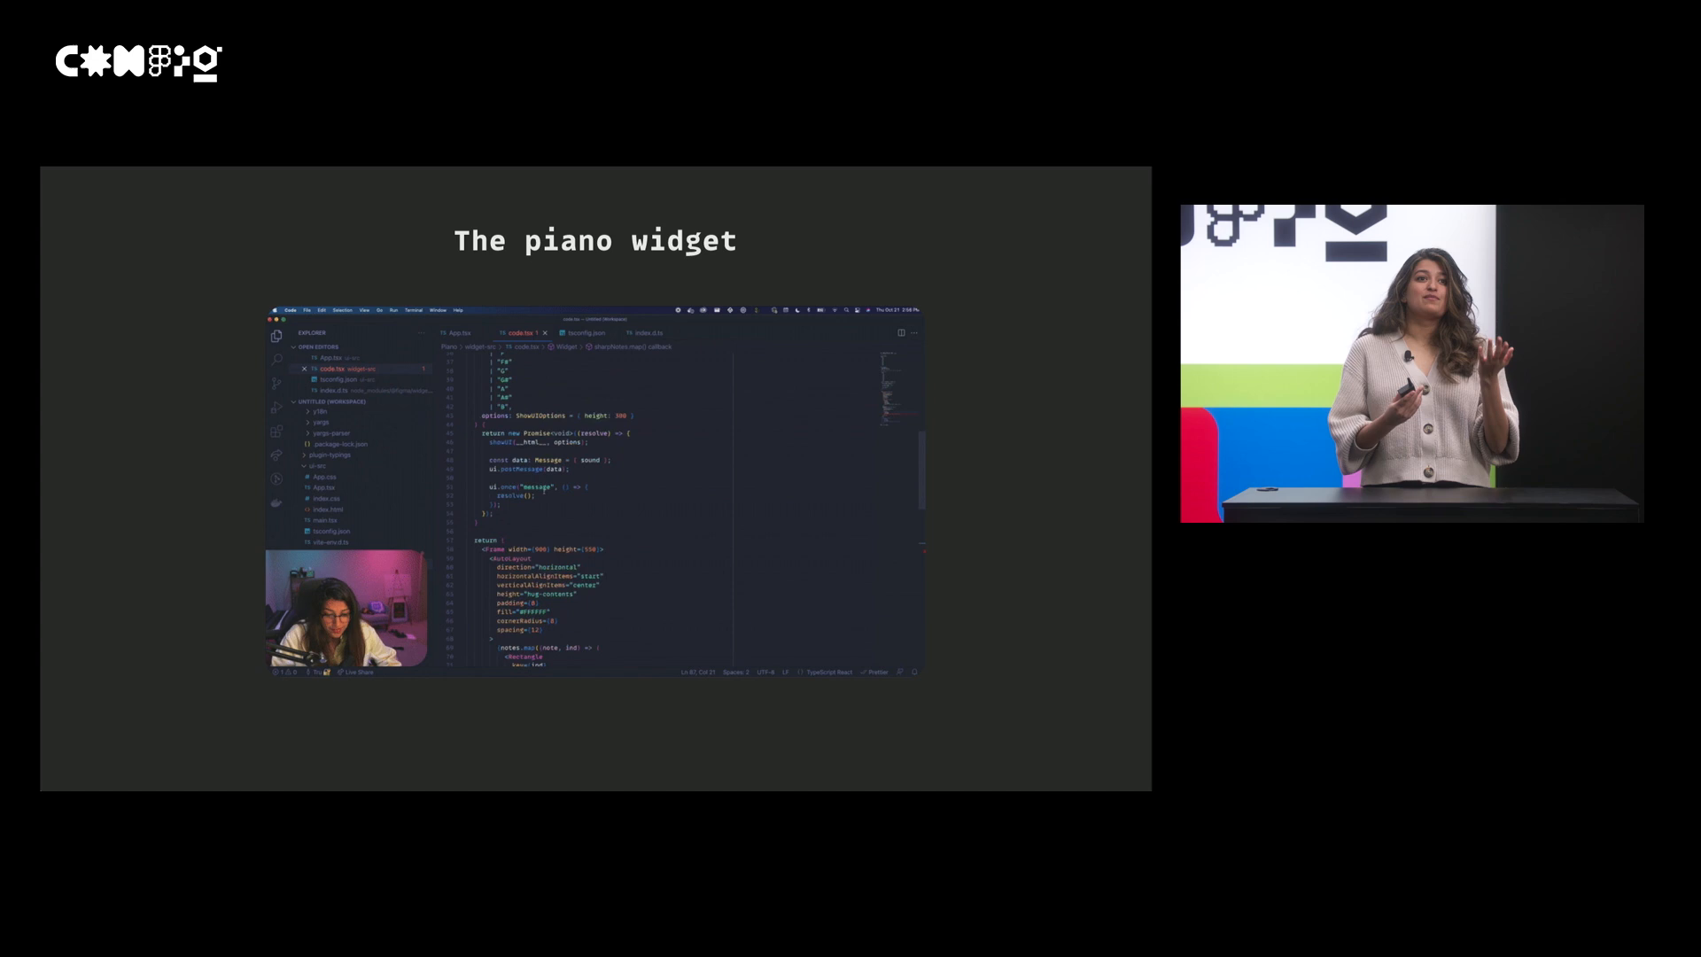